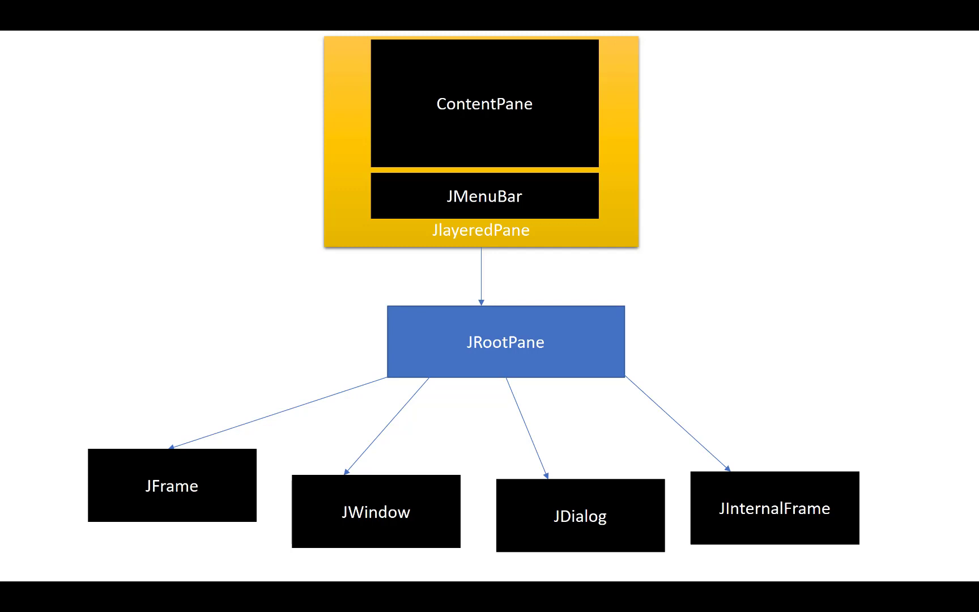
Advance the slideshow from the JRootPane diagram to the JLayeredPane layers slide
{"action": "key", "text": "right"}
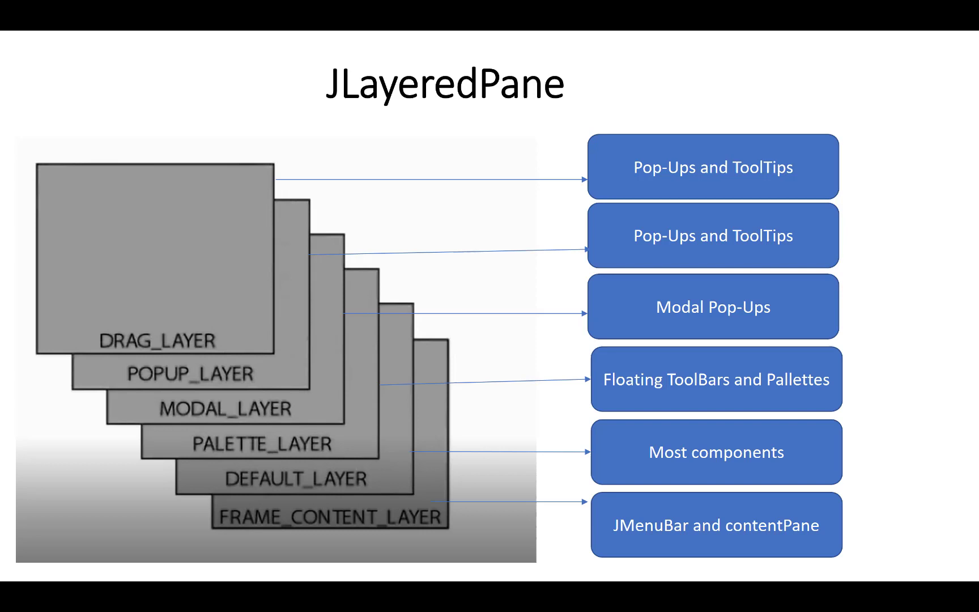